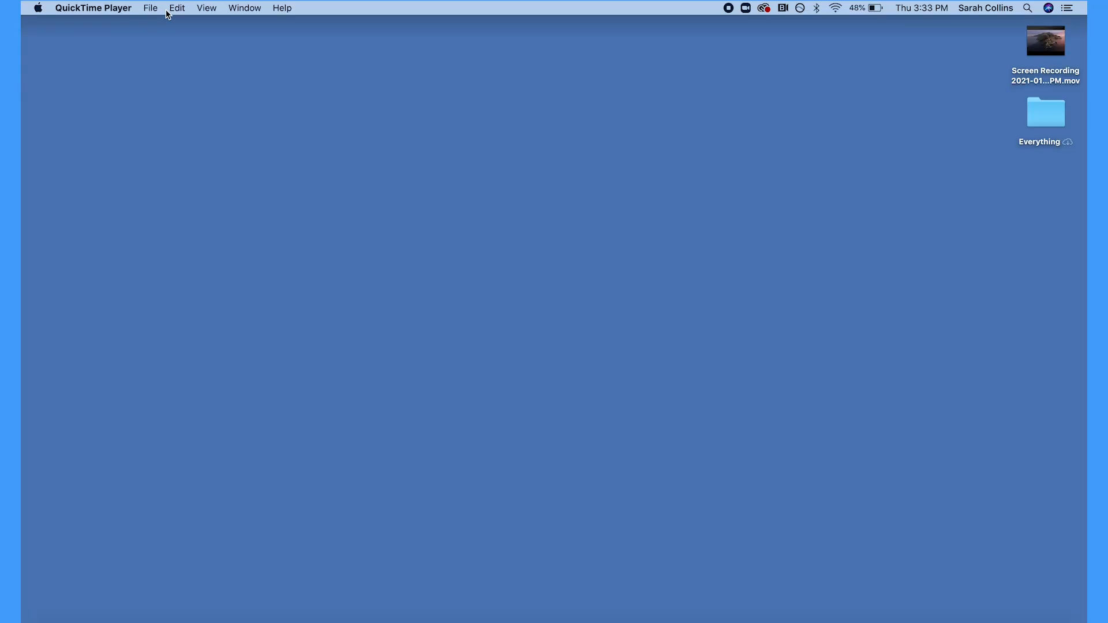
- Open the Apple menu from the menu bar while QuickTime Player is frontmost
left_click(37, 7)
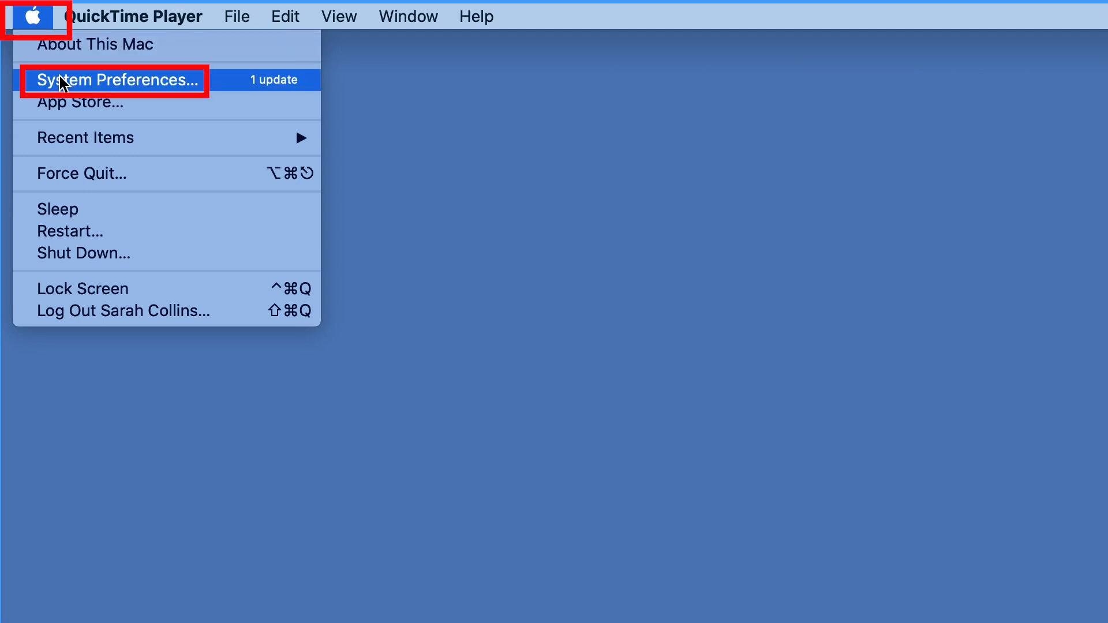
- In Displays, set the built-in Retina display resolution to Default for display and close the window
left_click(116, 81)
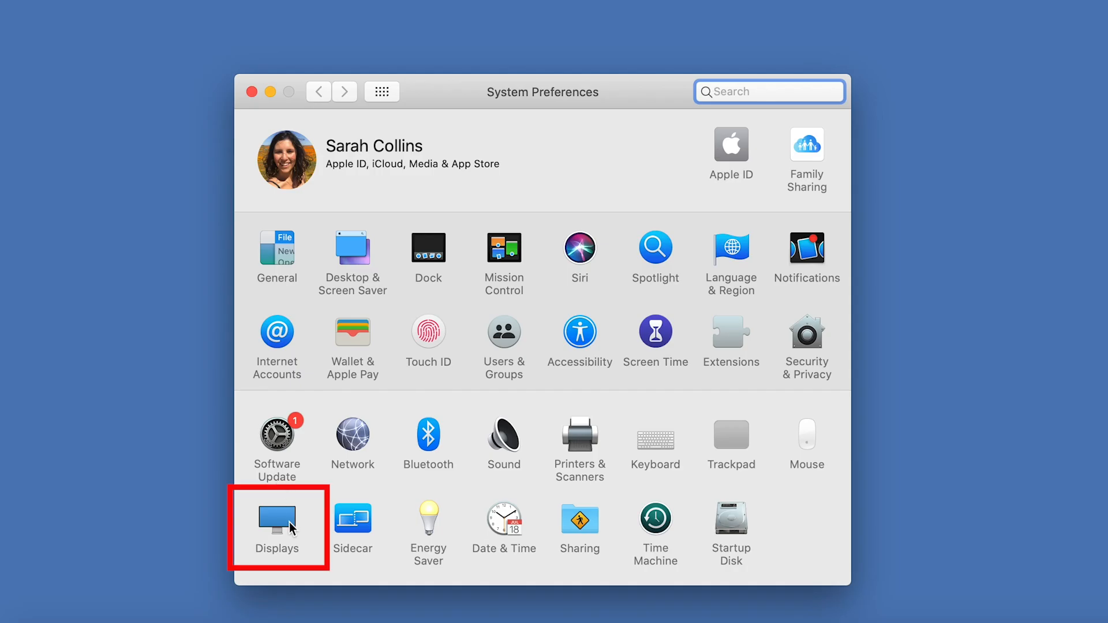
left_click(277, 518)
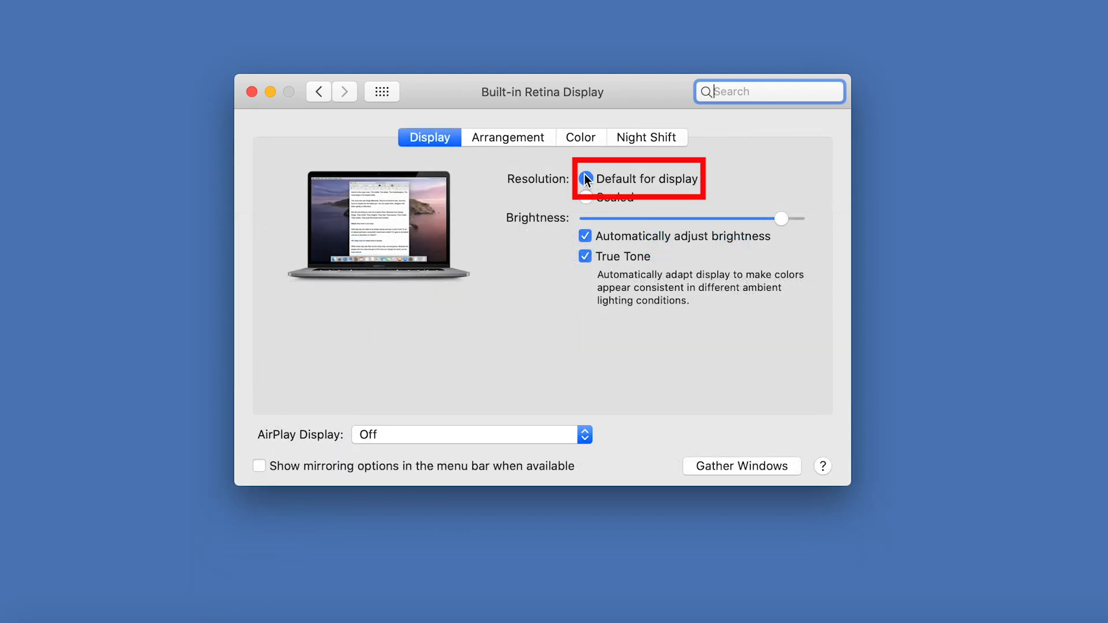
left_click(585, 179)
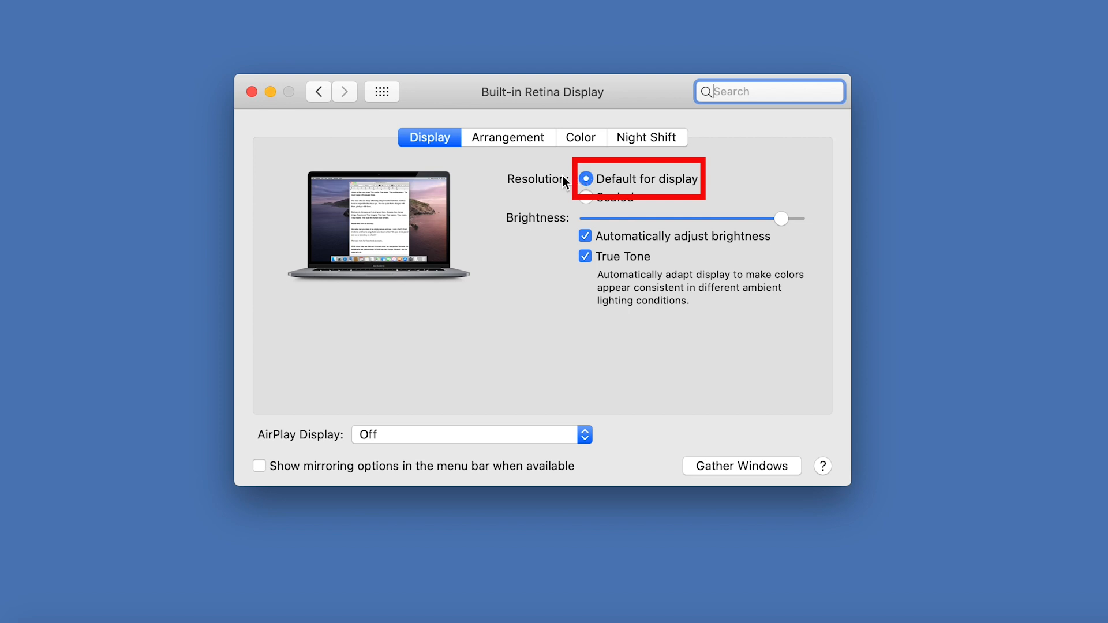
left_click(27, 16)
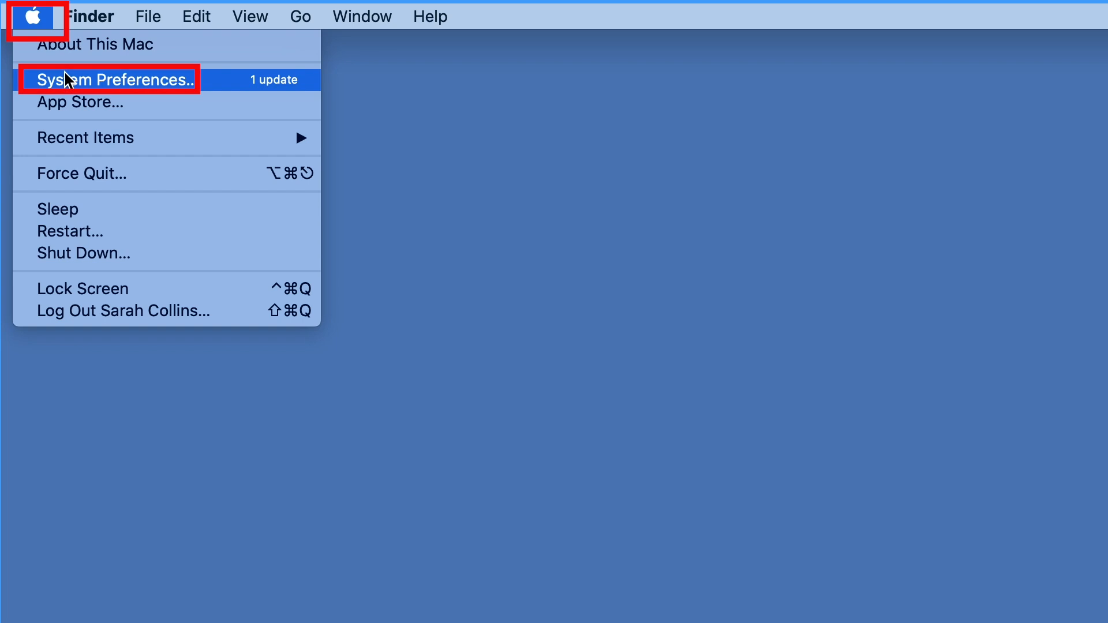
- Reopen System Preferences to its main panel showing all panes including Sound
left_click(113, 79)
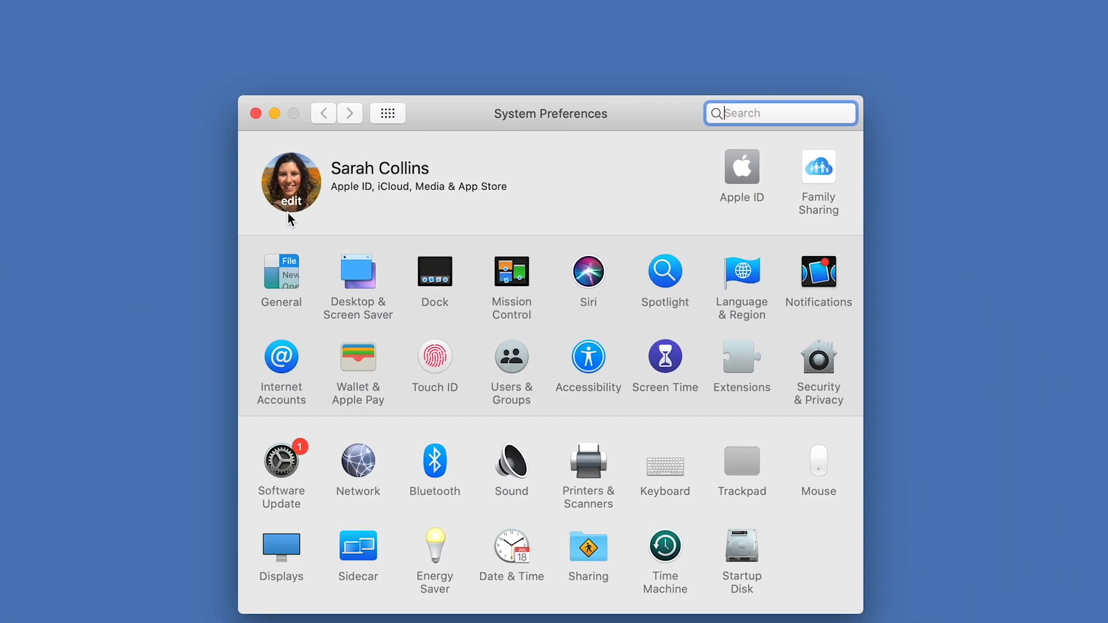